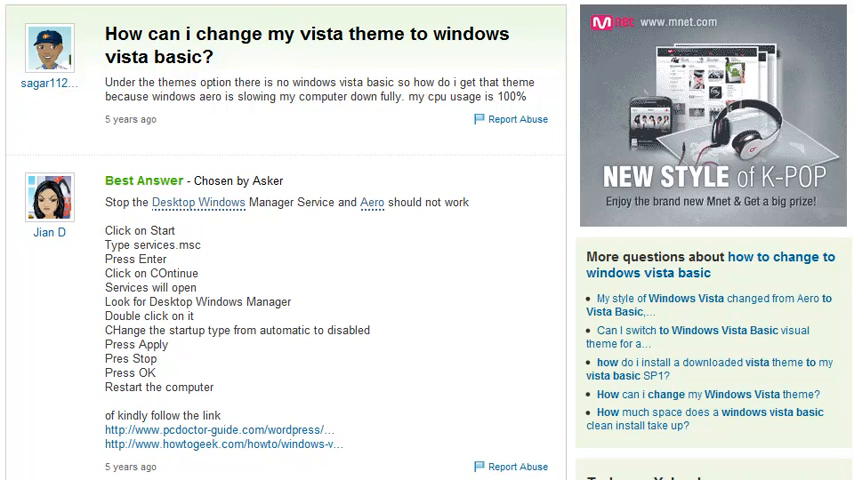
- Launch services.msc from the Start menu's Run dialog
scroll("down", 3)
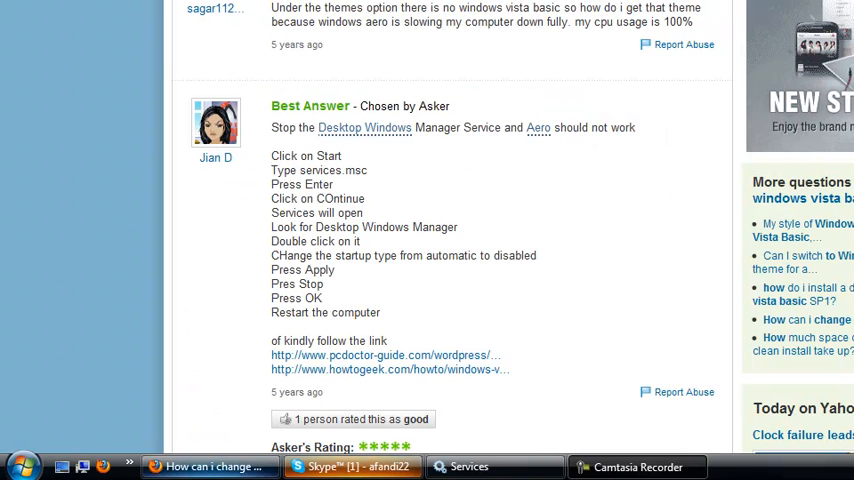
left_click(20, 466)
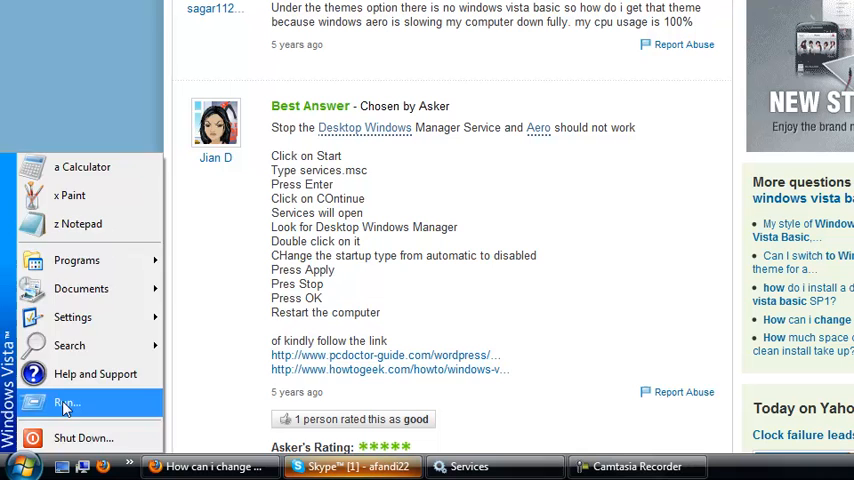
left_click(64, 404)
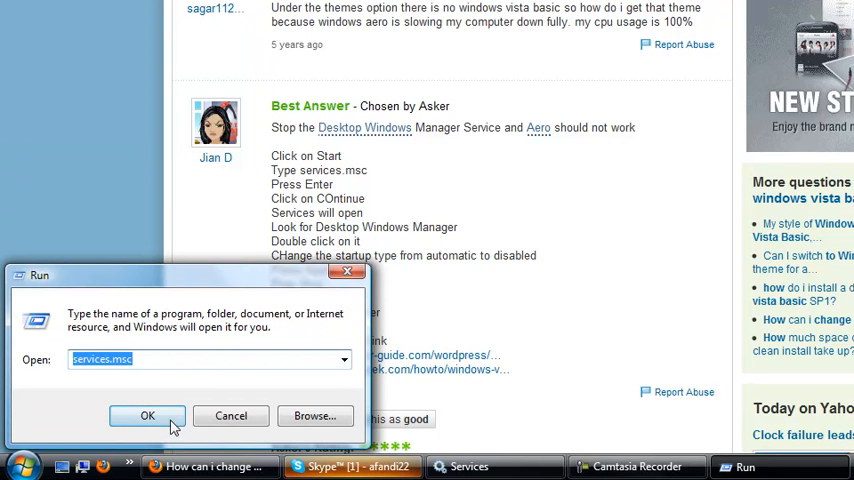
left_click(148, 416)
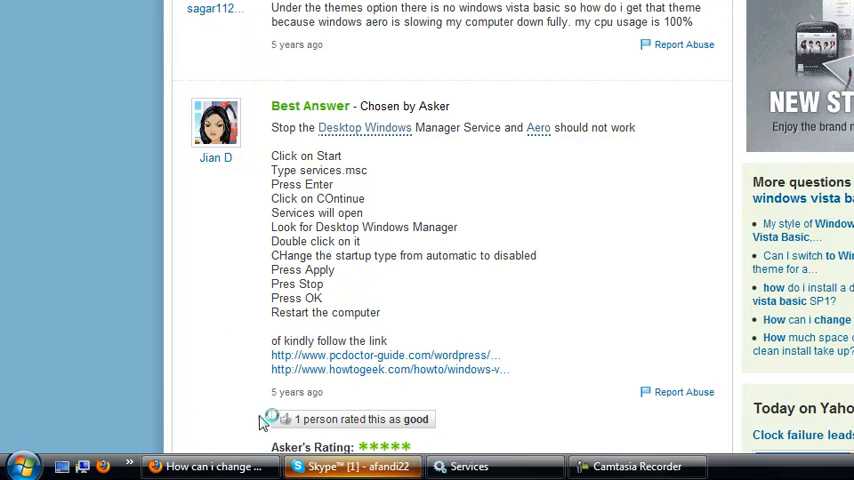
mouse_move(184, 392)
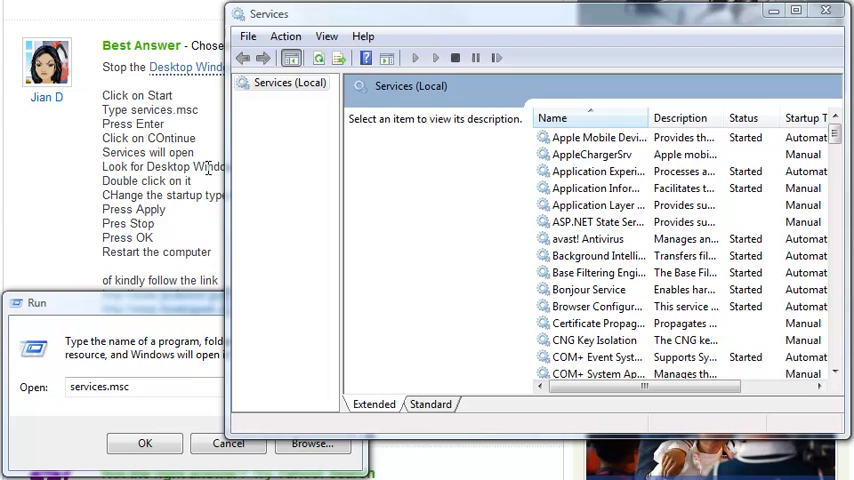
- Select Desktop Window Manager Session Manager in the list and bring up its properties
left_click(596, 136)
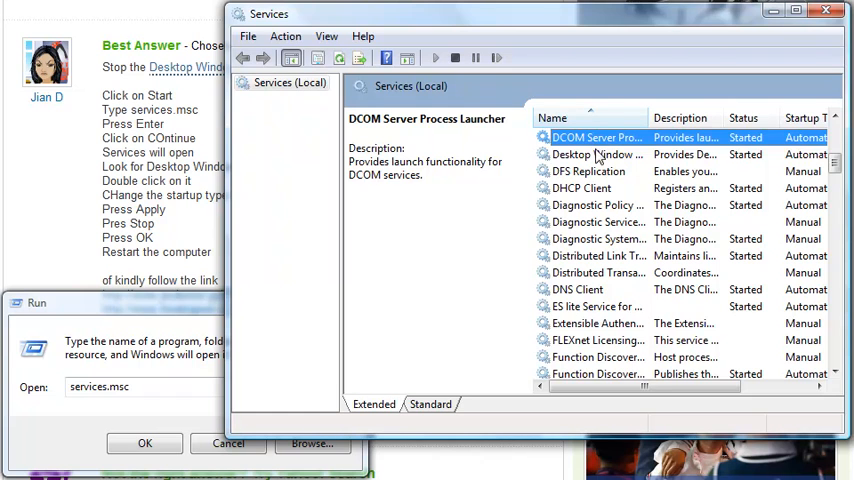
left_click(590, 154)
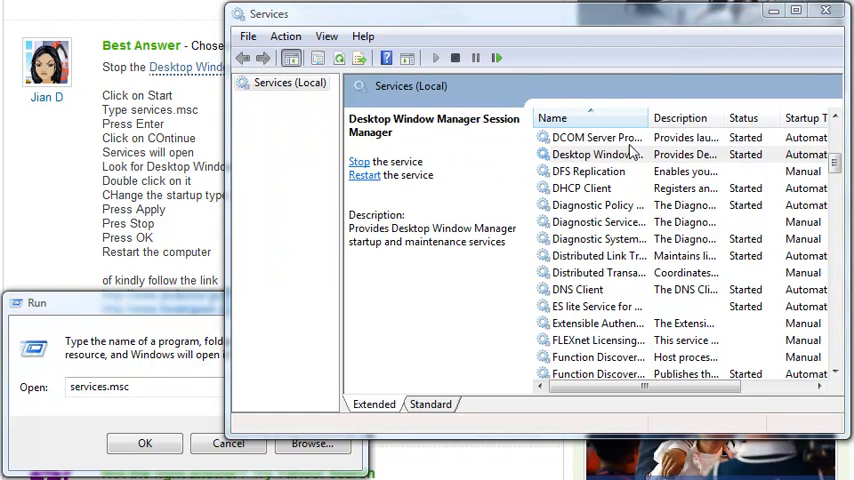
double_click(596, 154)
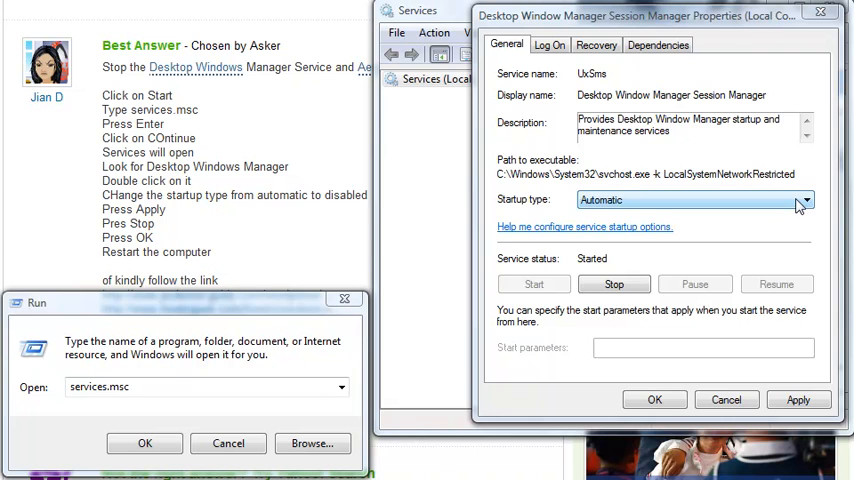
- Set the startup type to Disabled, apply it and confirm
left_click(804, 200)
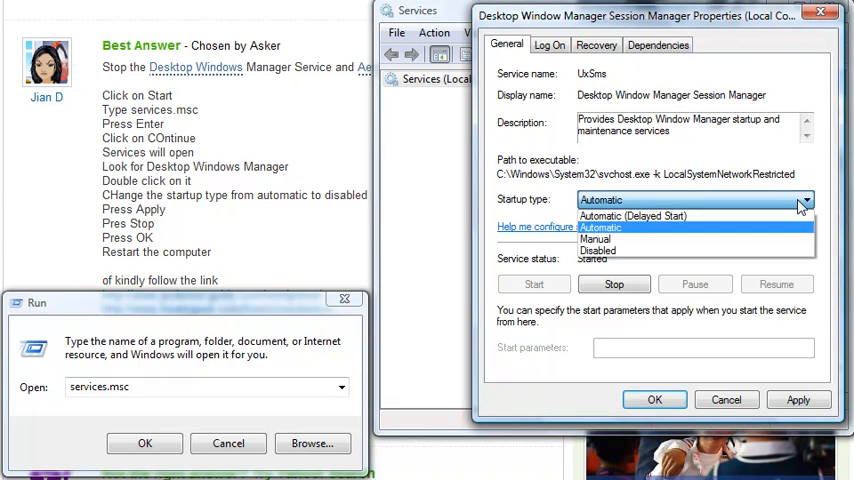
left_click(598, 250)
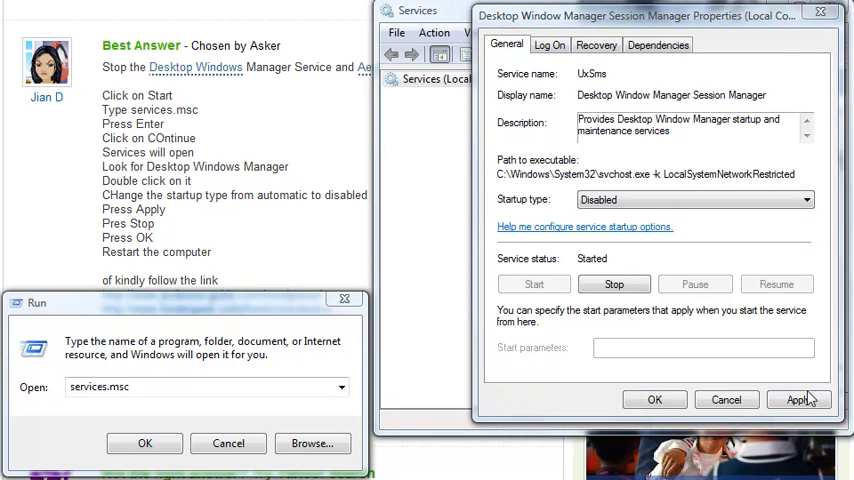
left_click(798, 400)
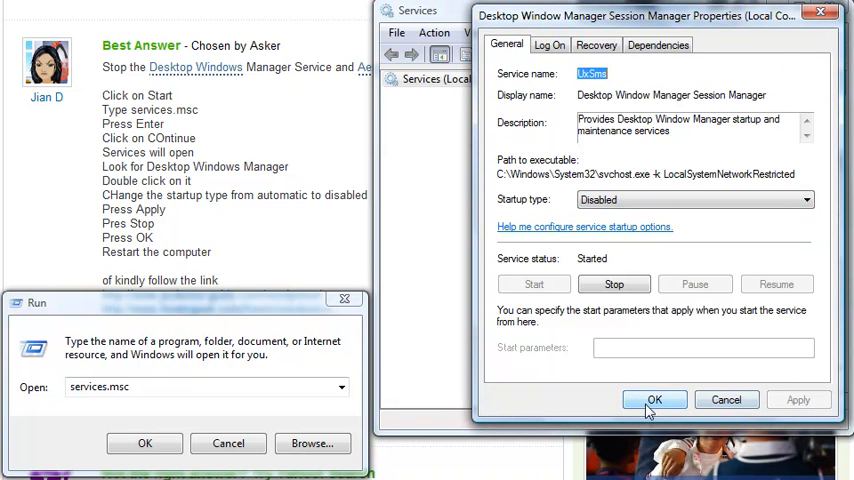
left_click(654, 400)
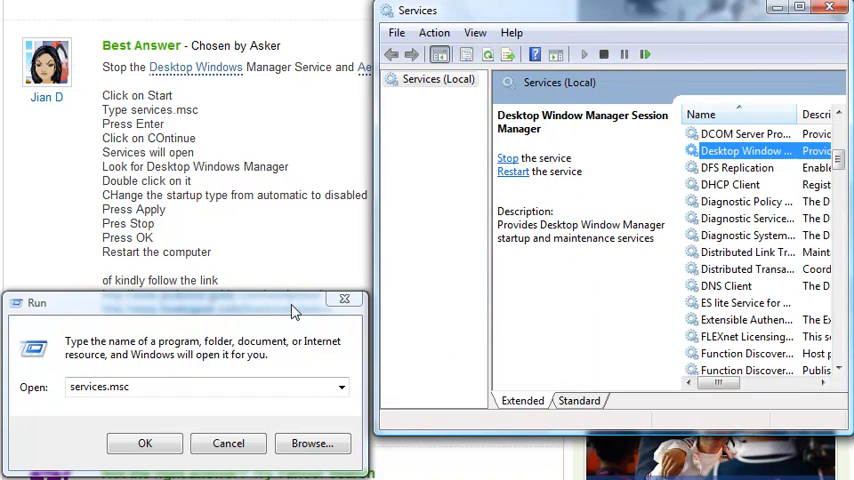